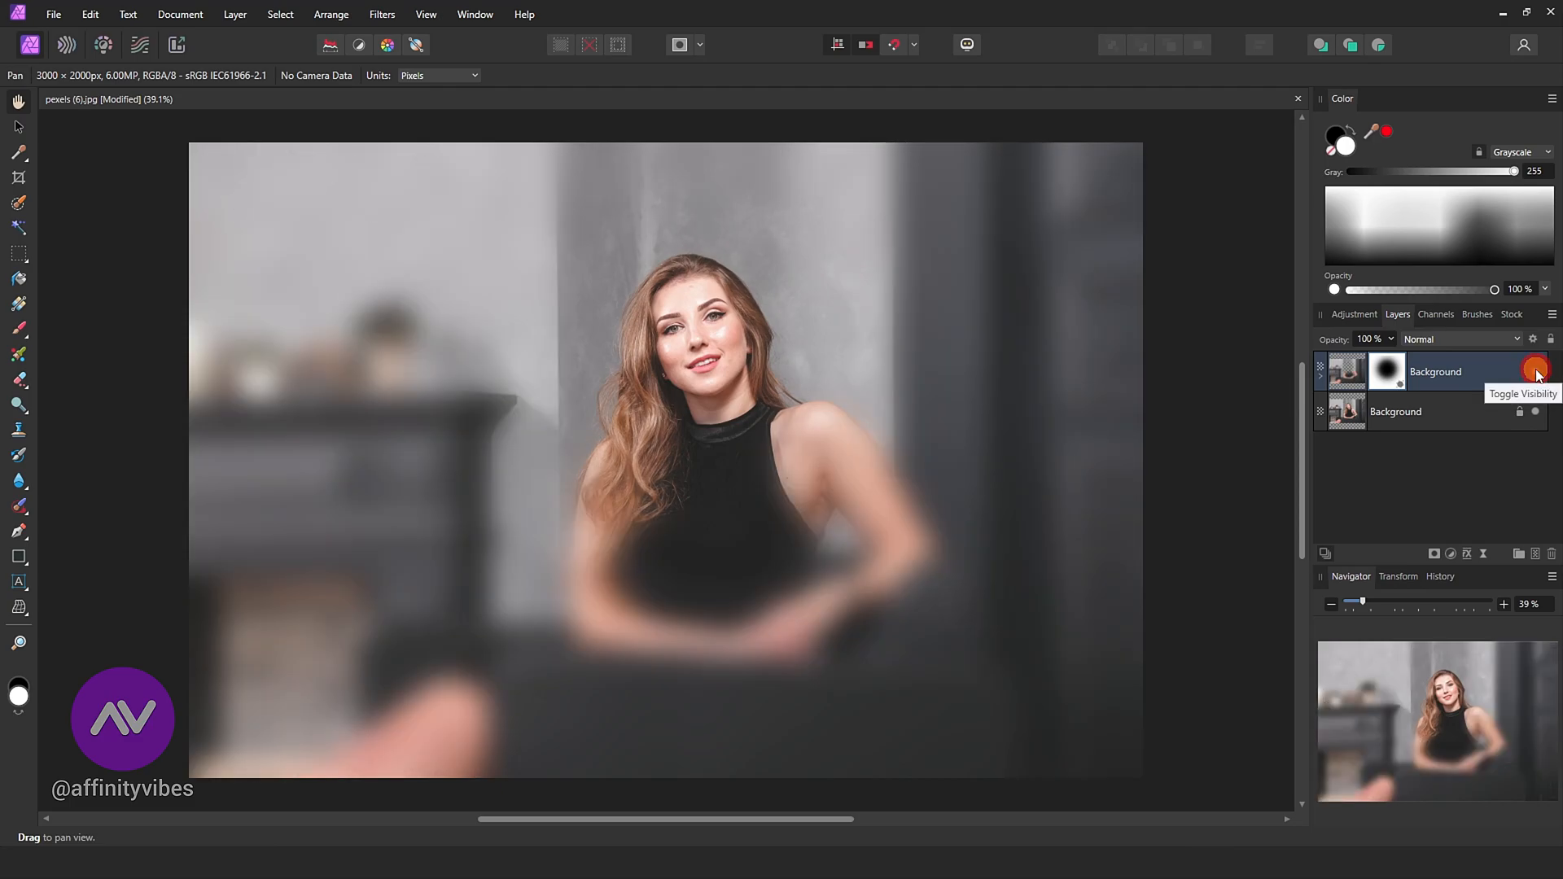
mouse_move(1461, 421)
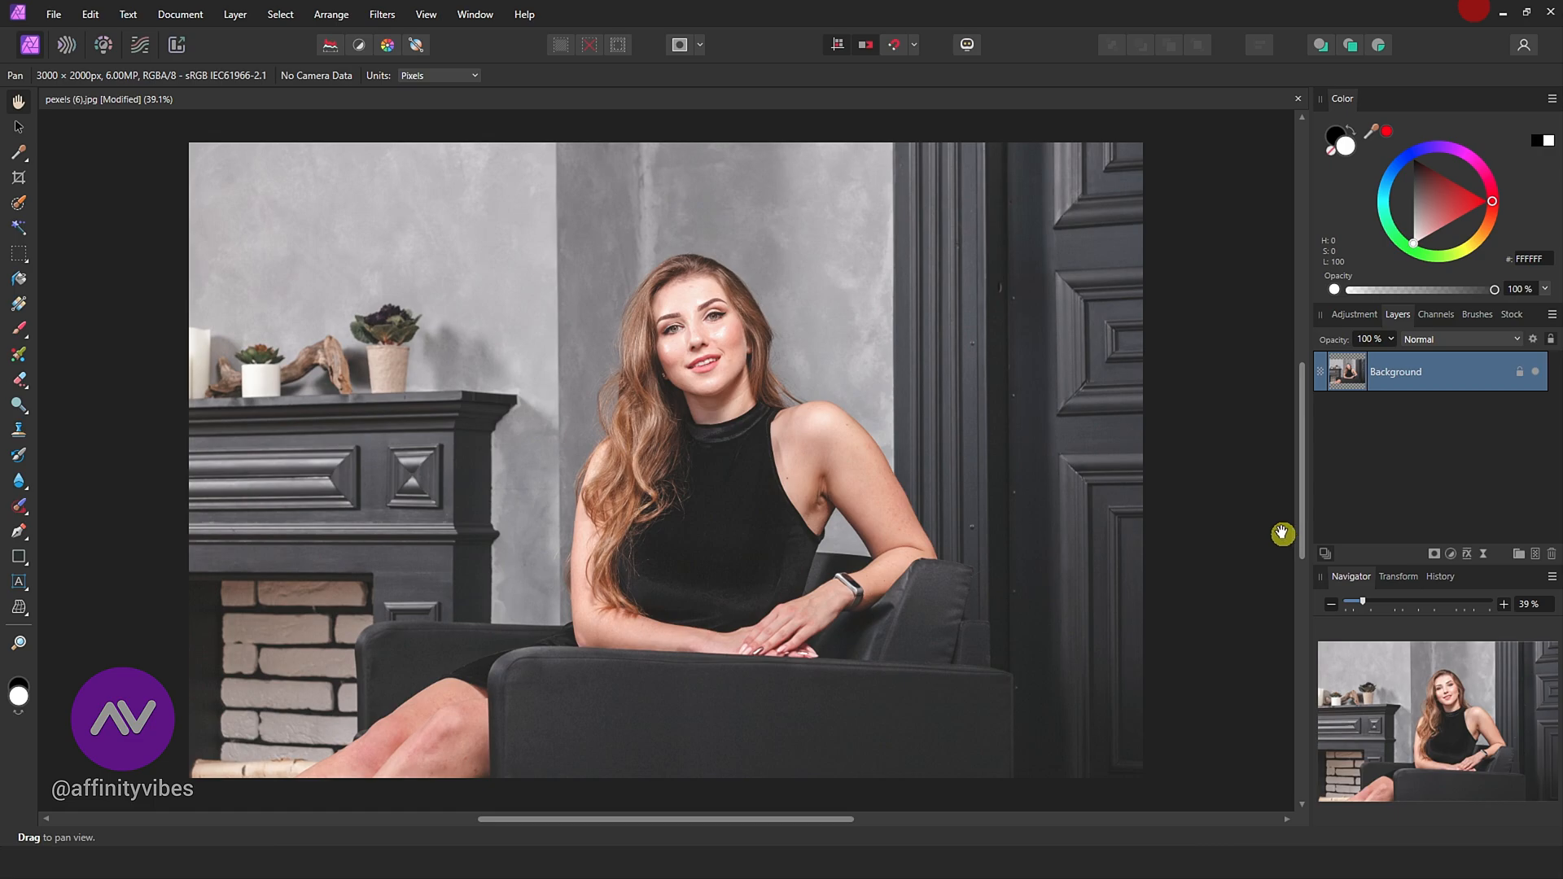
mouse_move(1253, 382)
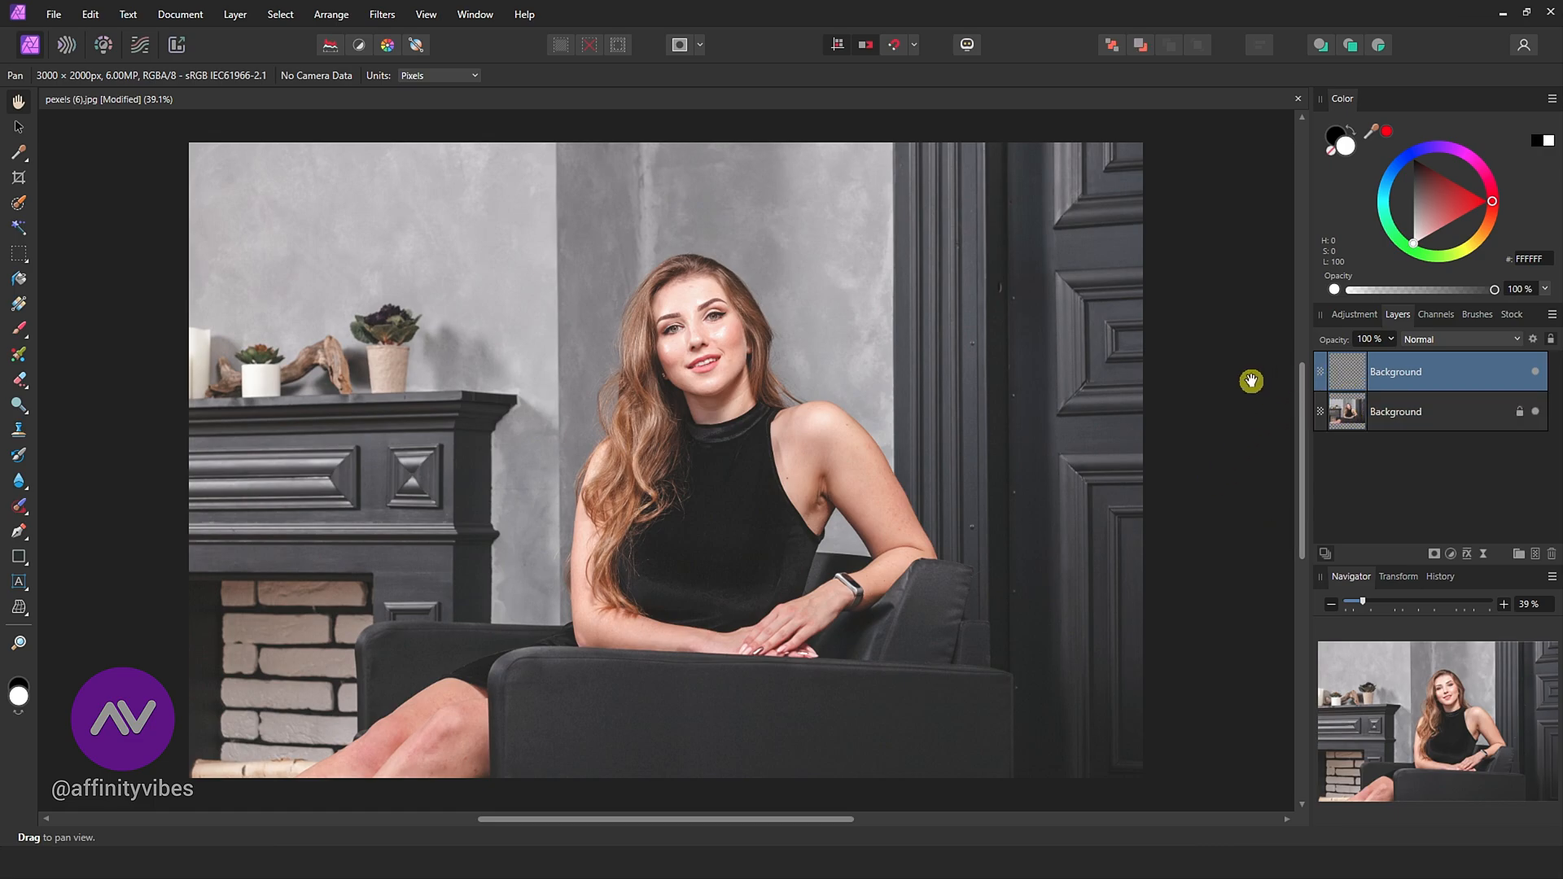
mouse_move(1373, 377)
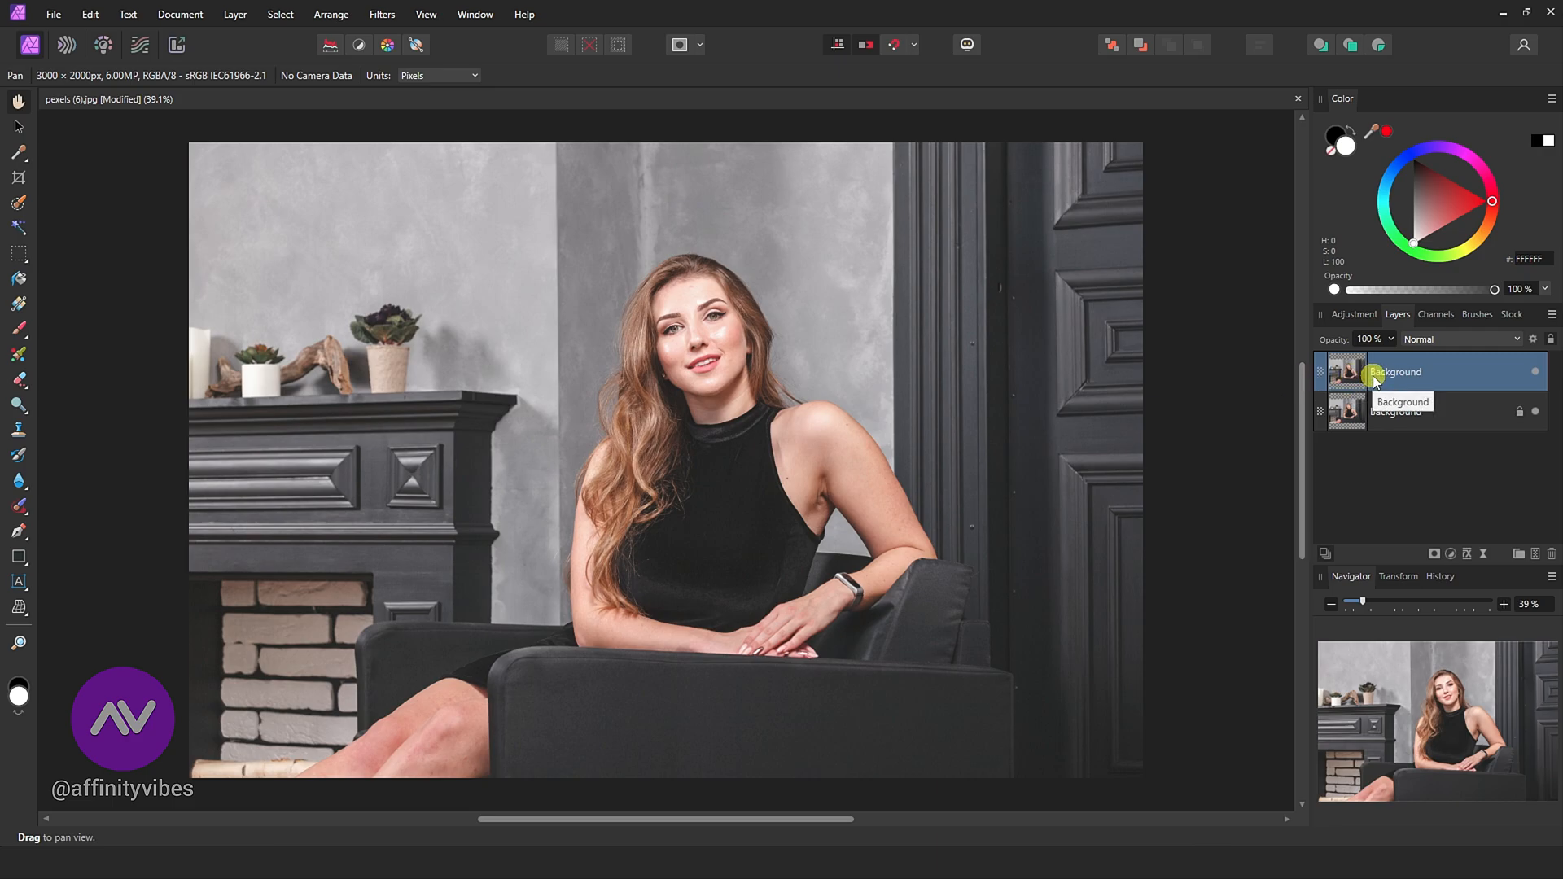
Apply a large-radius Gaussian Blur from the Filters menu to the duplicated top layer.
left_click(381, 14)
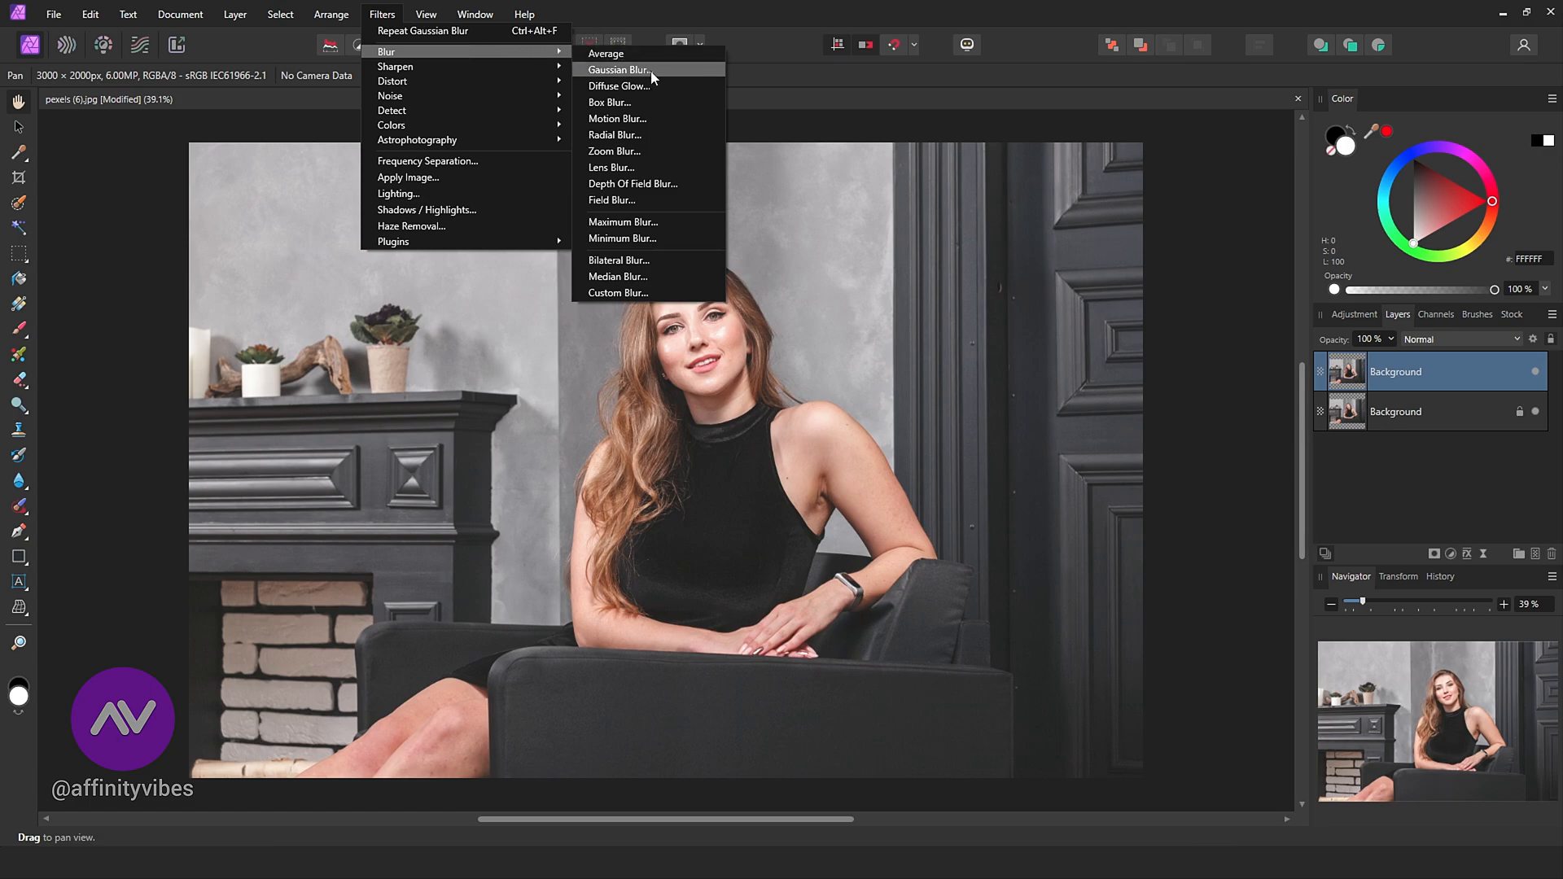
left_click(620, 70)
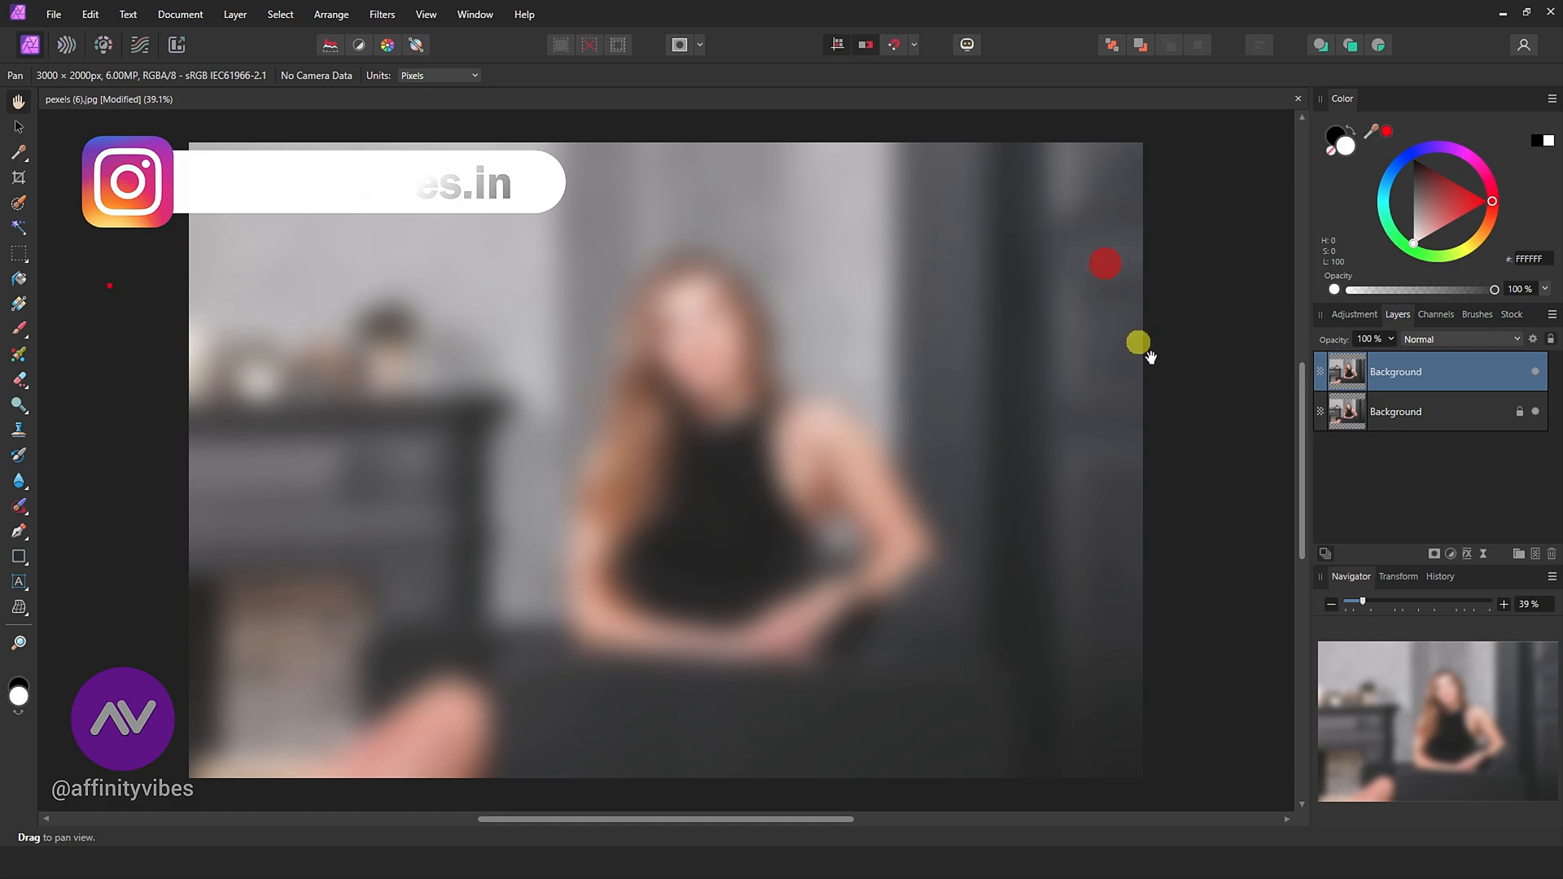
mouse_move(1430, 554)
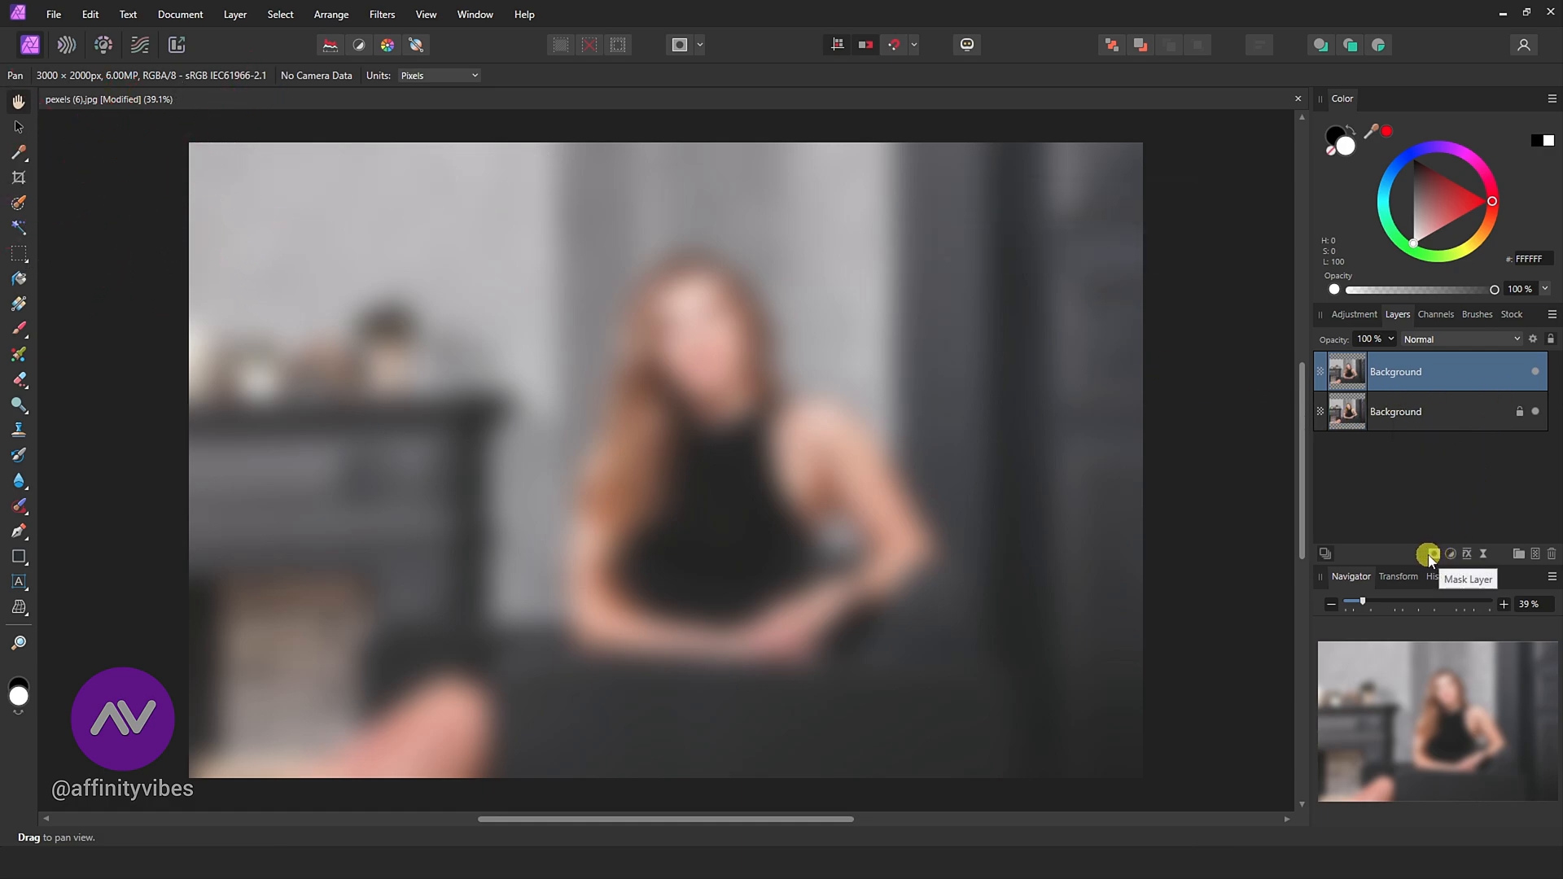
Mask the blurred top layer and paint her head and shoulders back to sharp.
left_click(1428, 554)
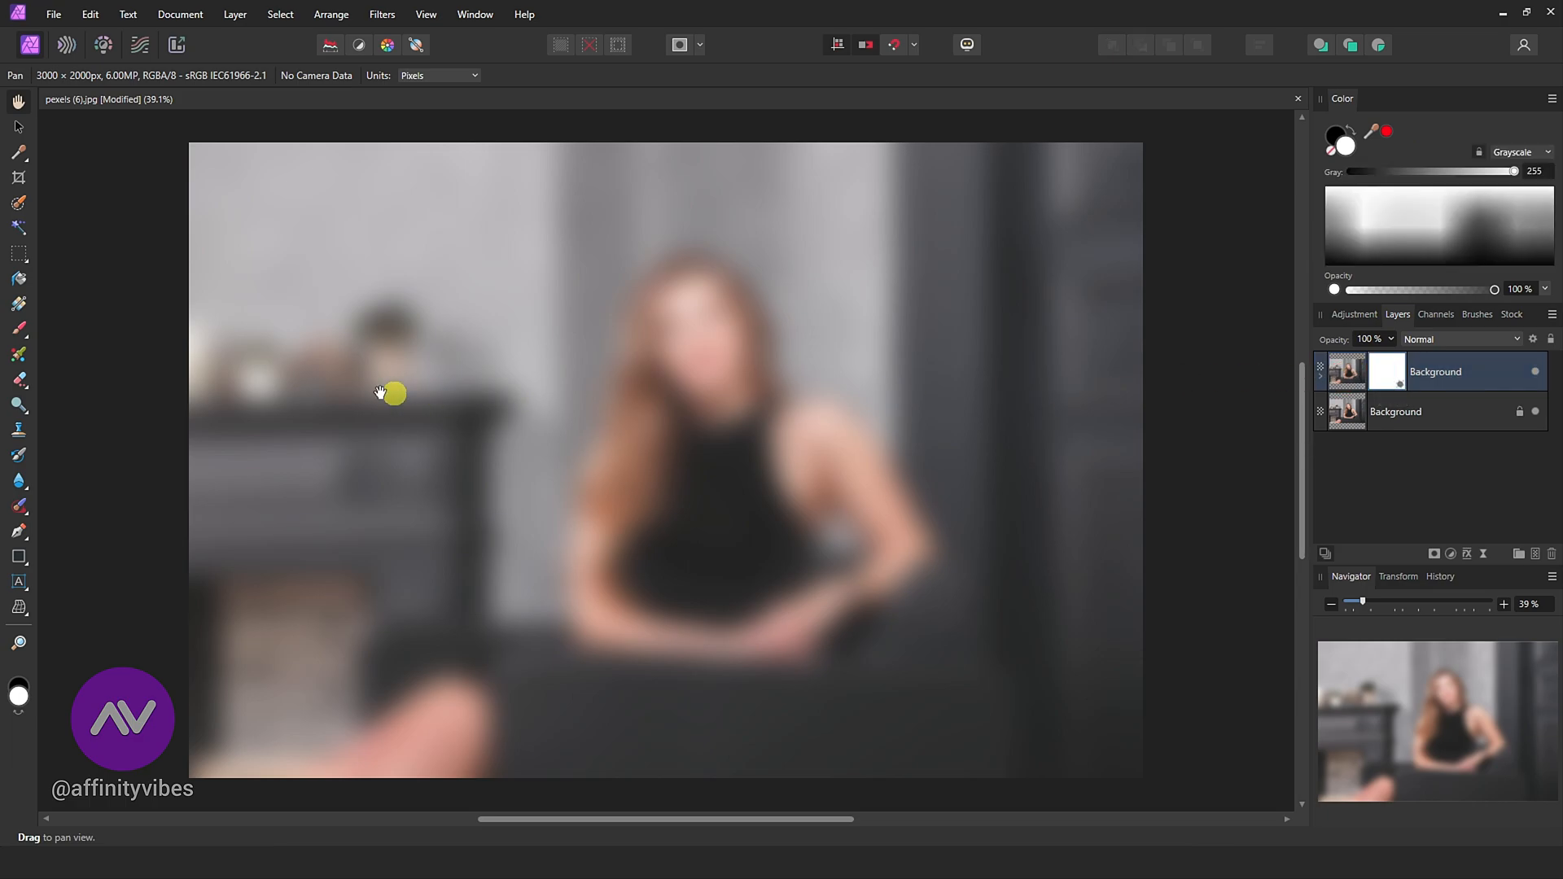
mouse_move(70, 297)
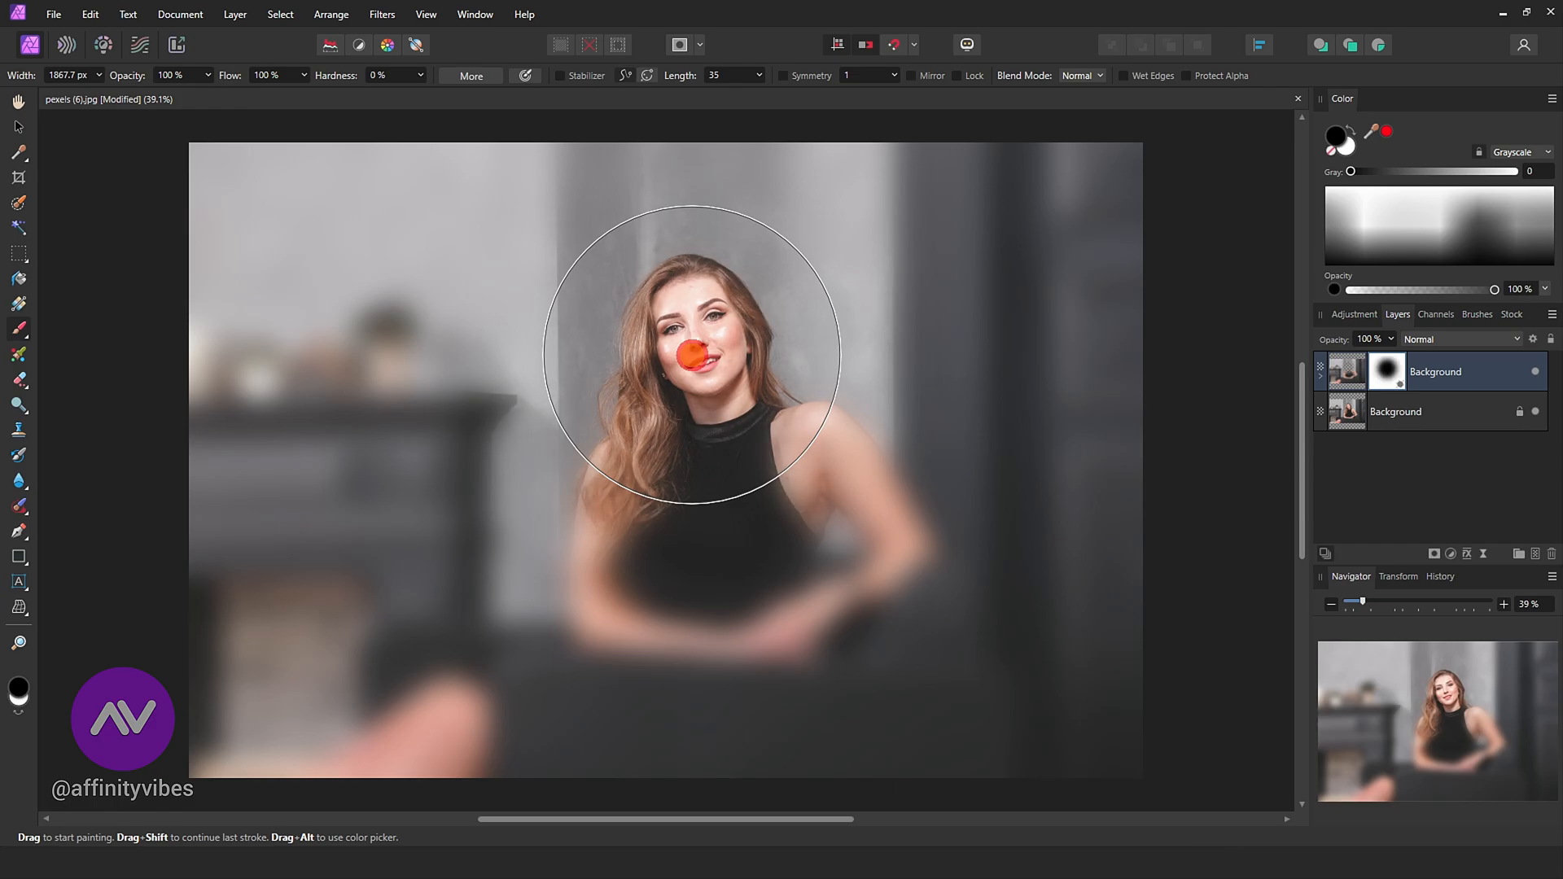
left_click(18, 101)
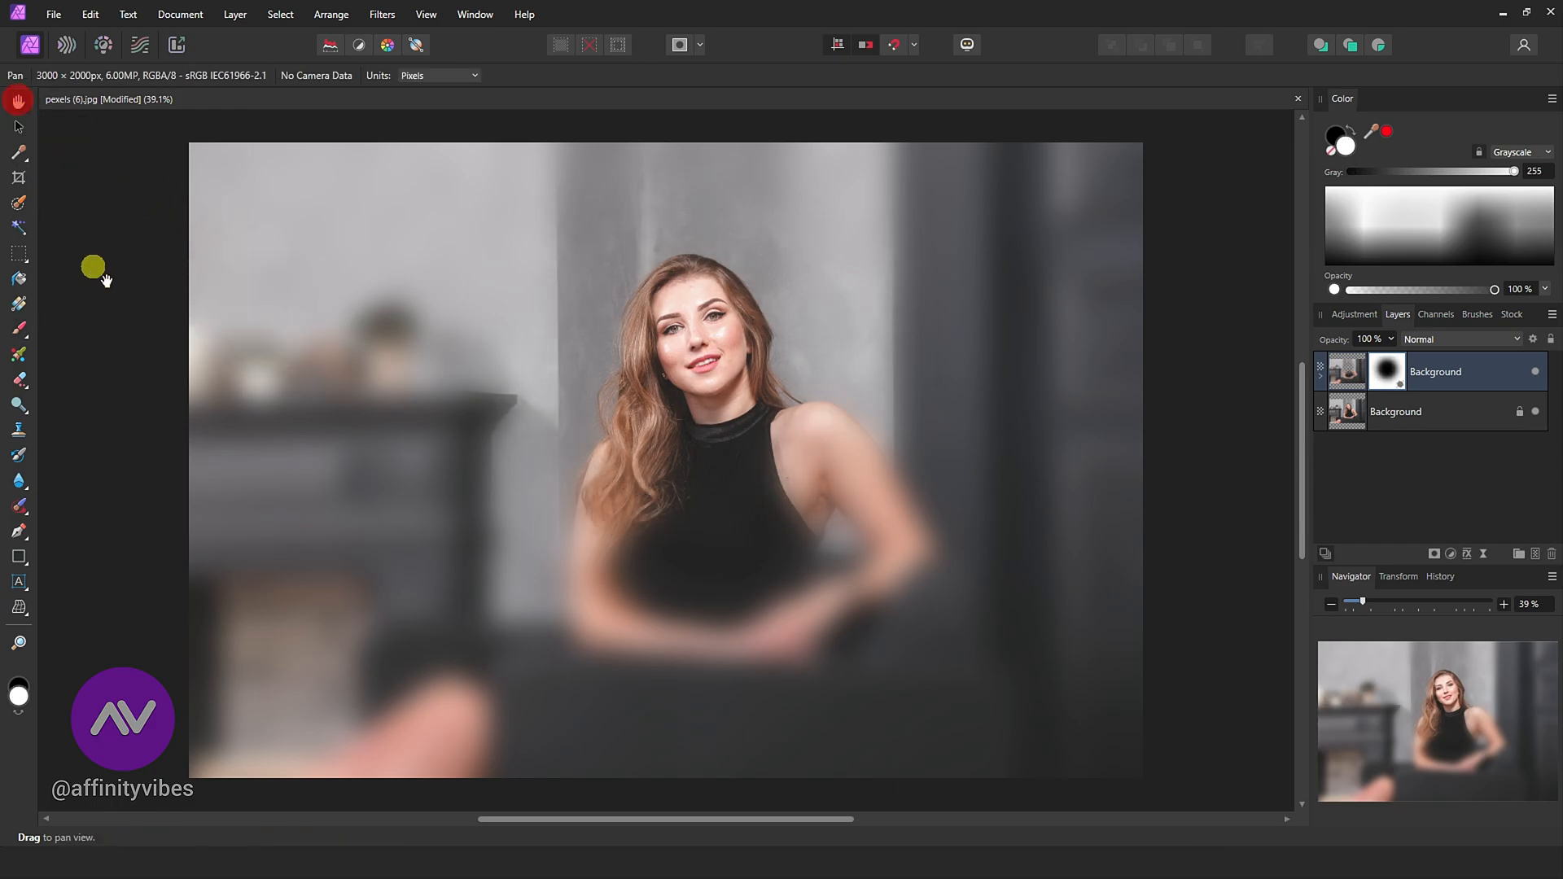
Revert the document, discarding the blurred masked copy to leave one sharp Background layer.
left_click(1535, 372)
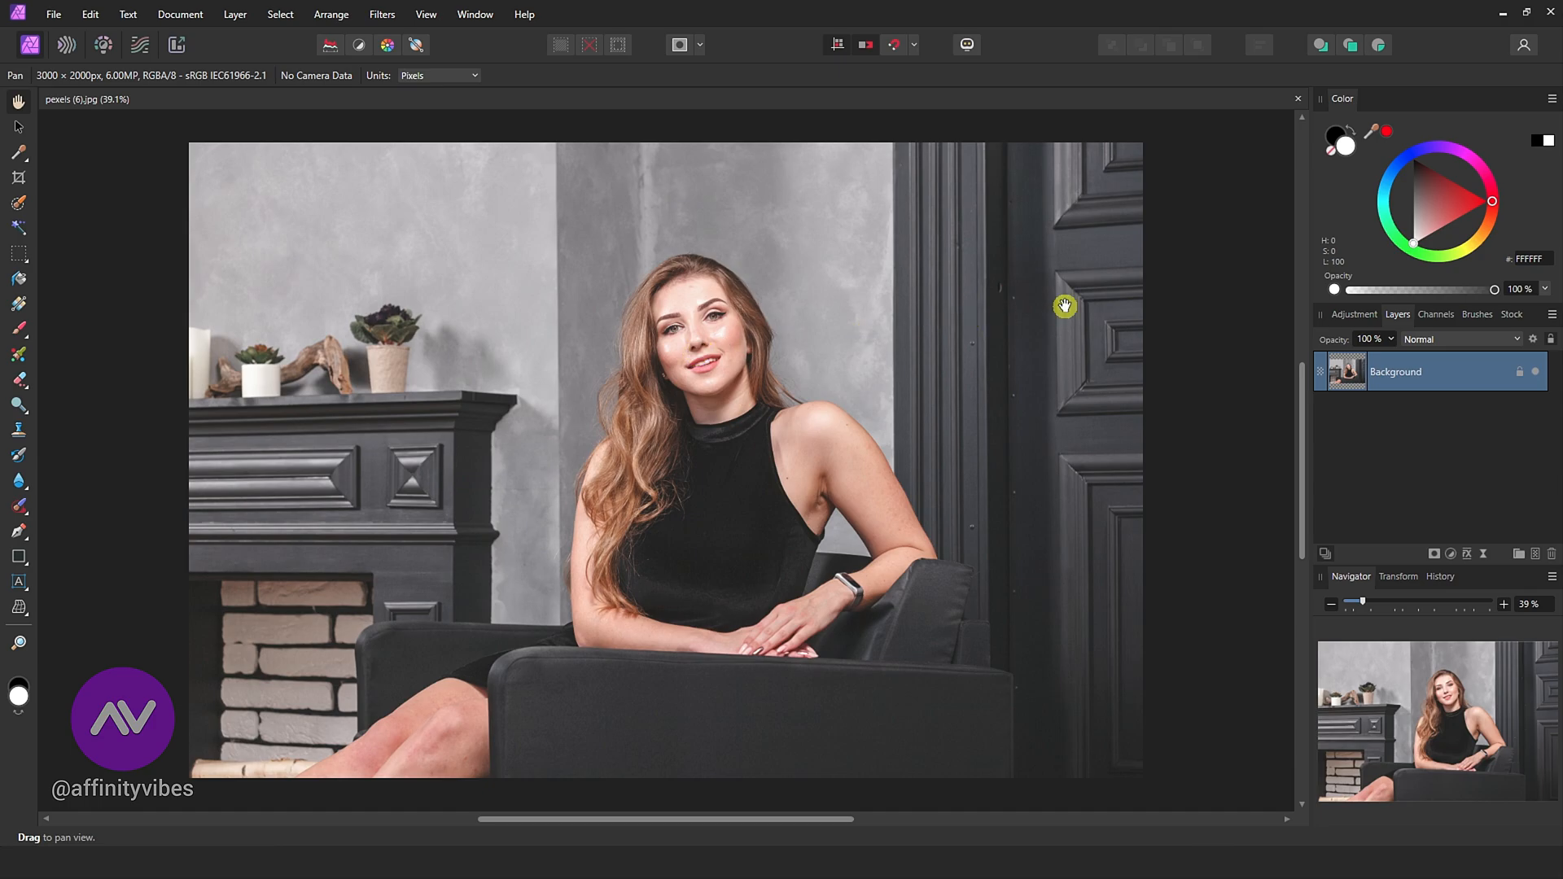
Add a live Gaussian Blur filter layer to the Background from the Layer menu.
left_click(208, 14)
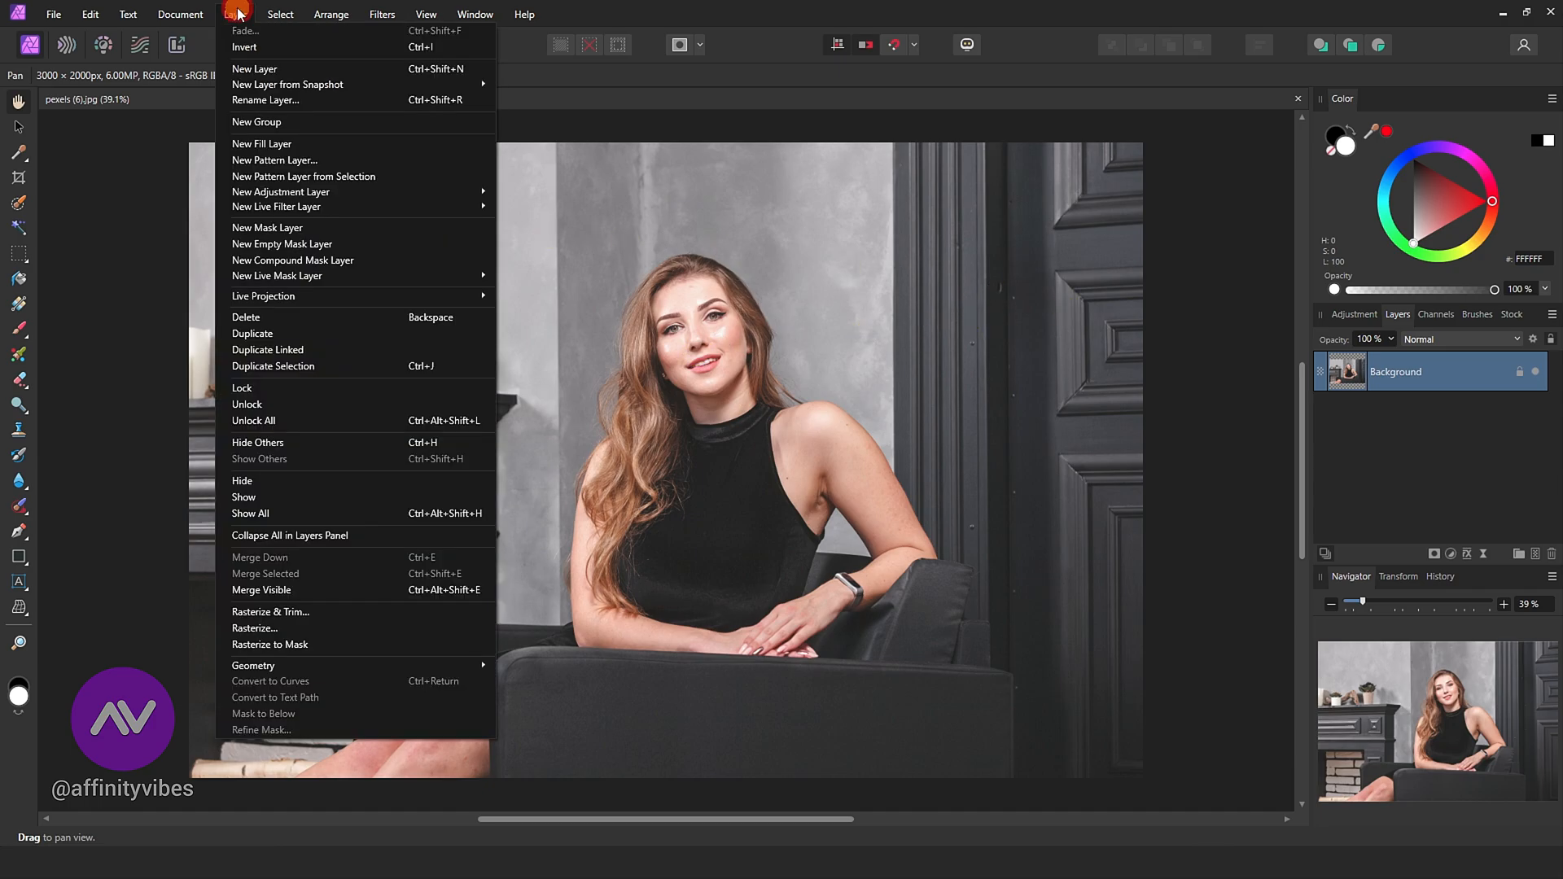
mouse_move(276, 206)
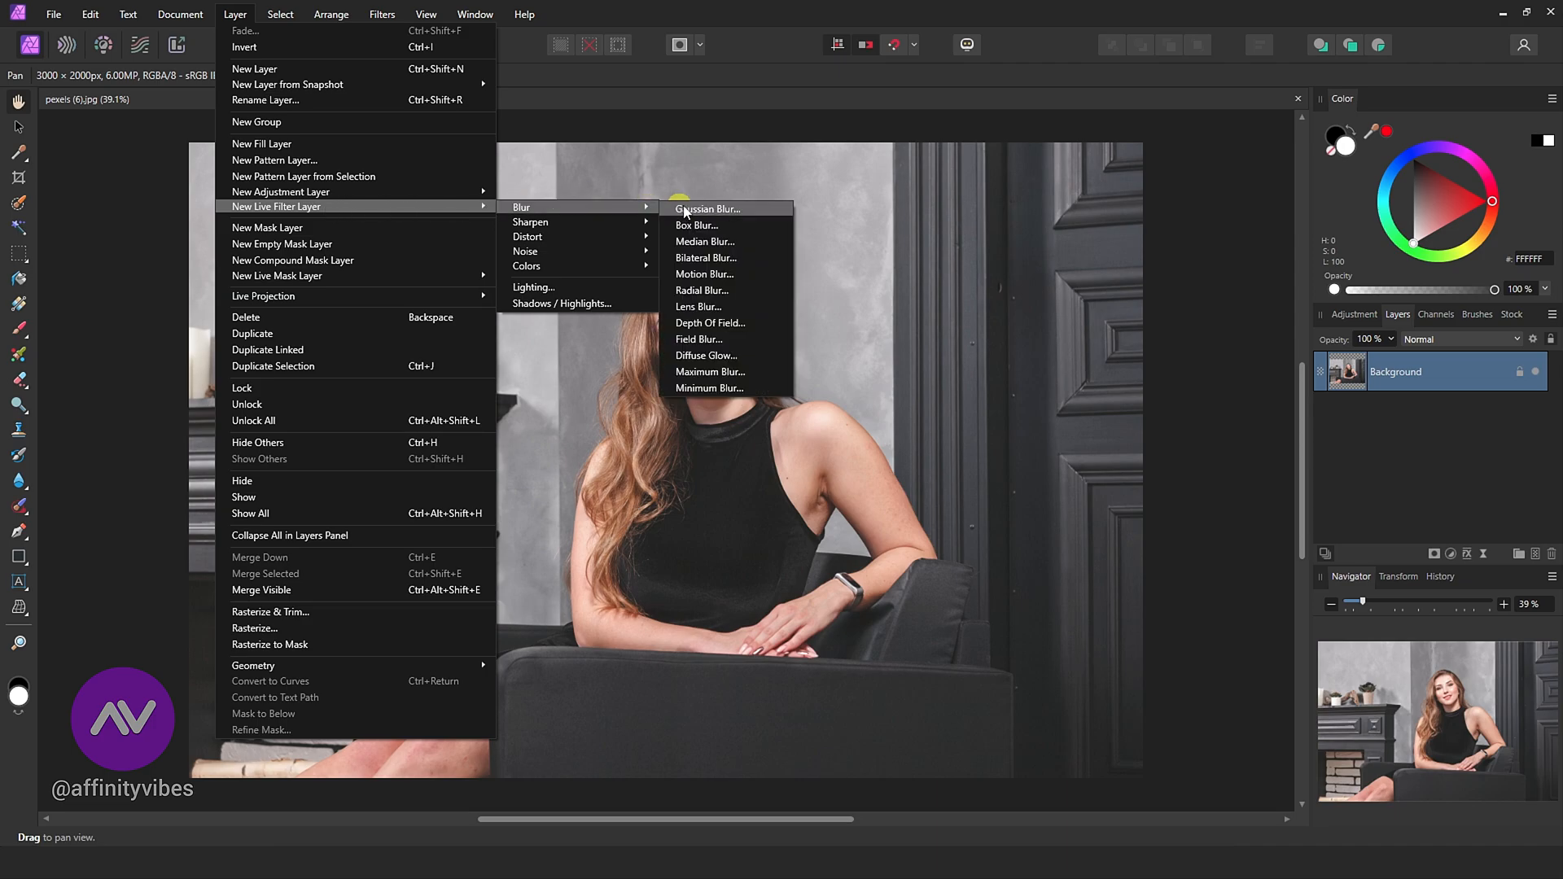
left_click(709, 208)
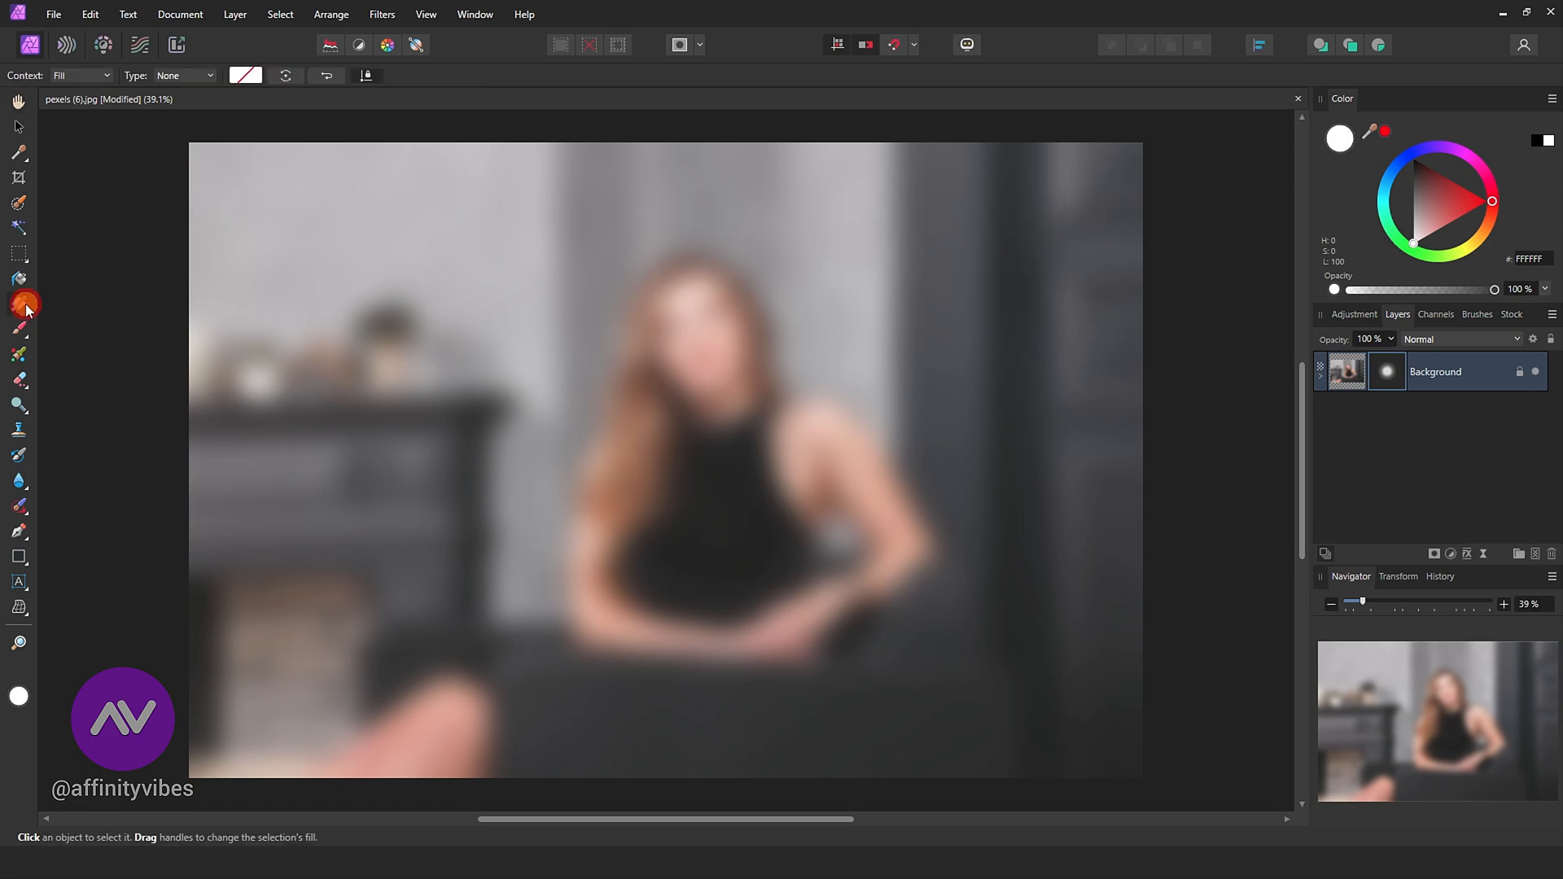
Make the mask gradient radial with a black start stop, centred on the woman.
left_click(184, 76)
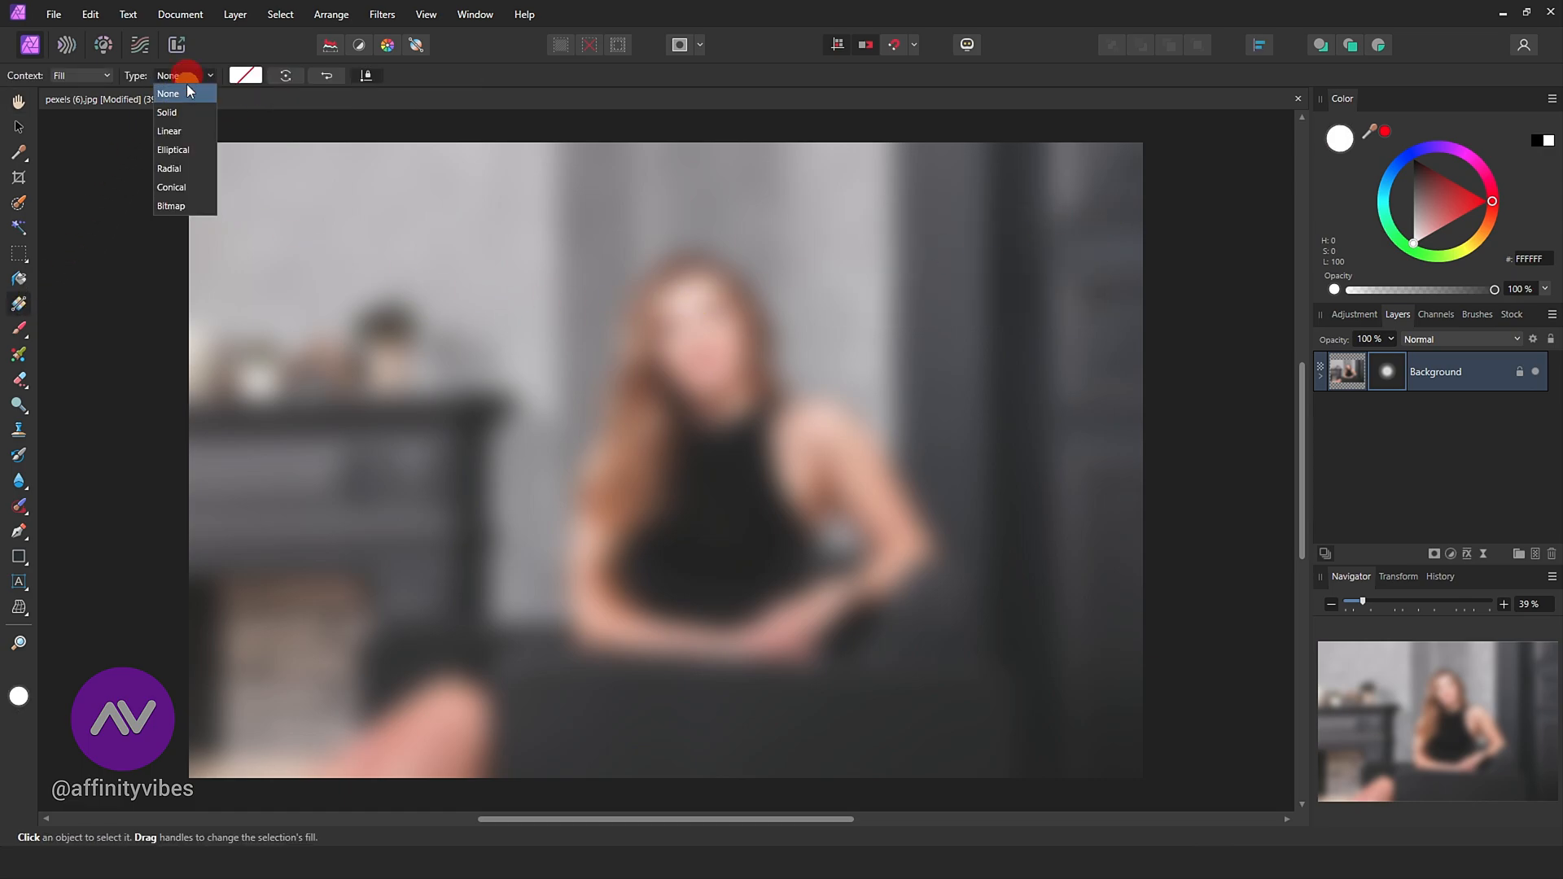
left_click(169, 168)
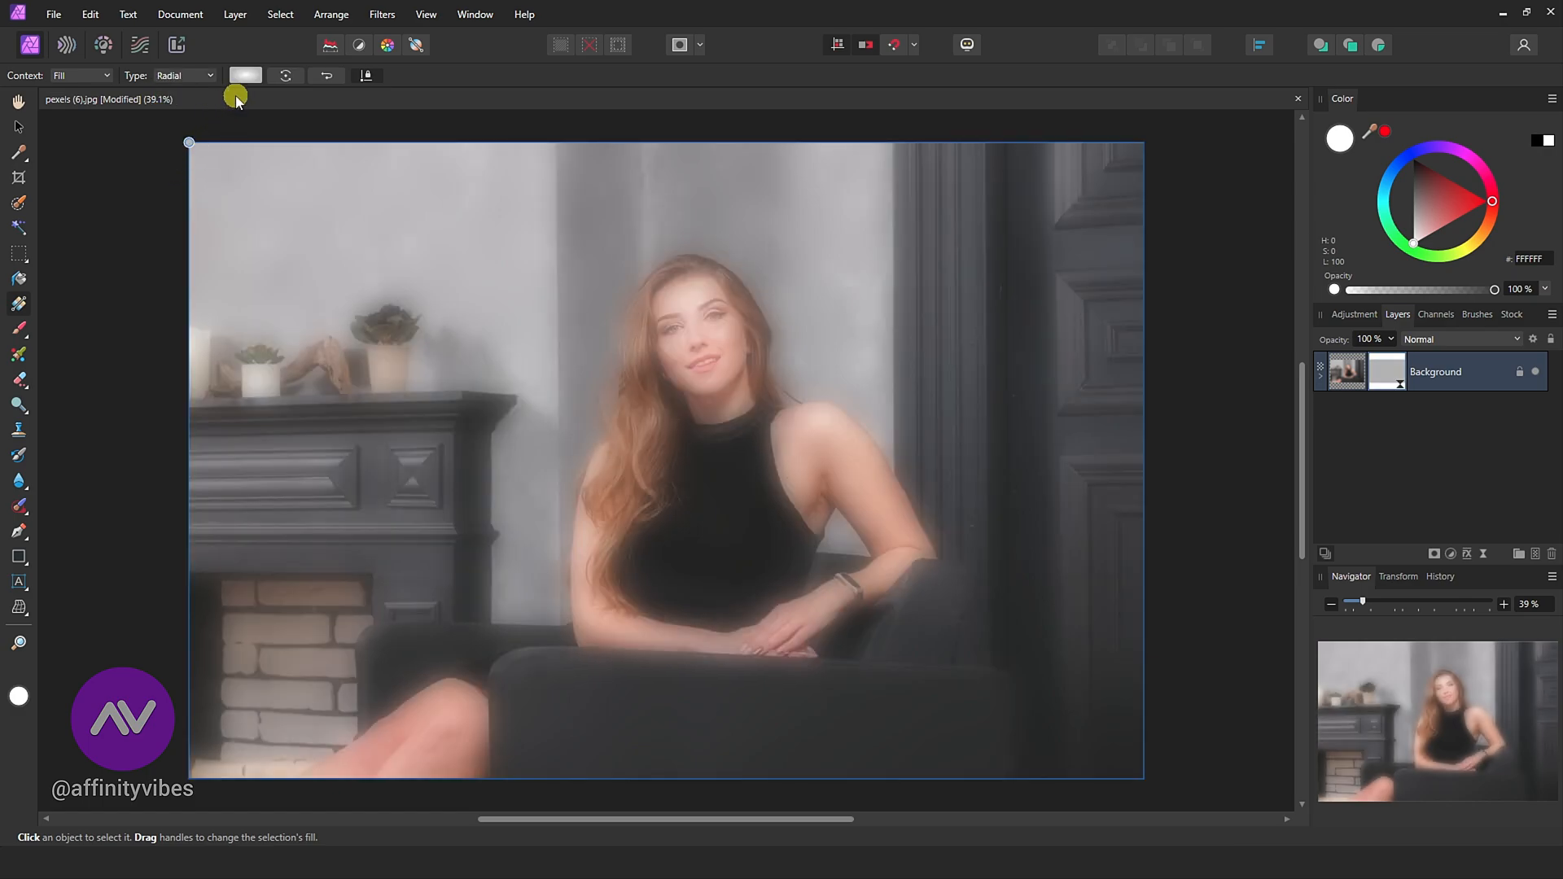
left_click(245, 75)
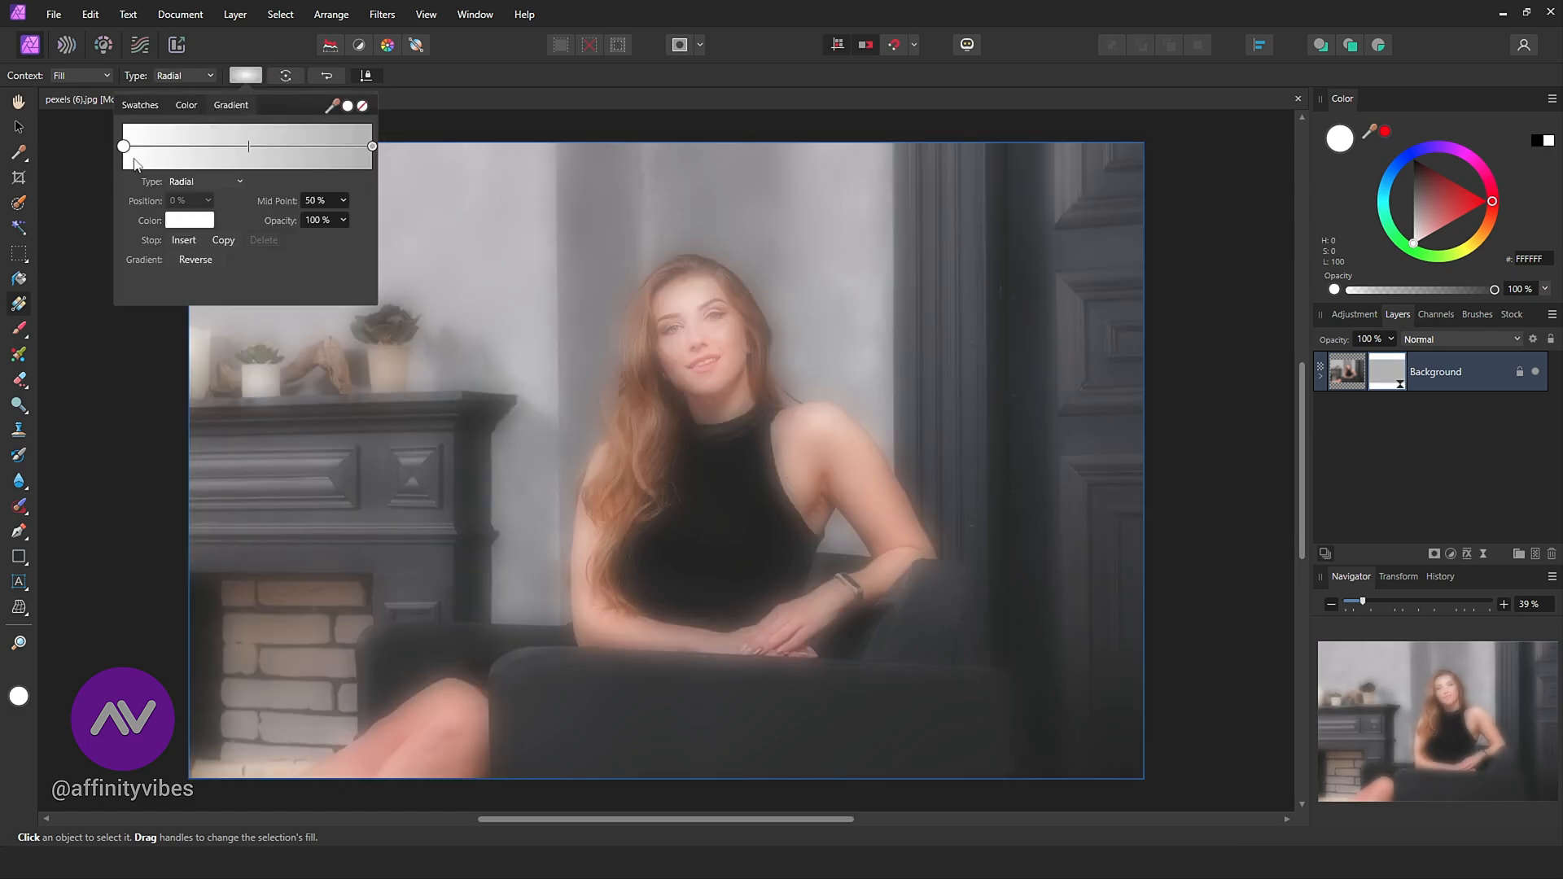
left_click(189, 221)
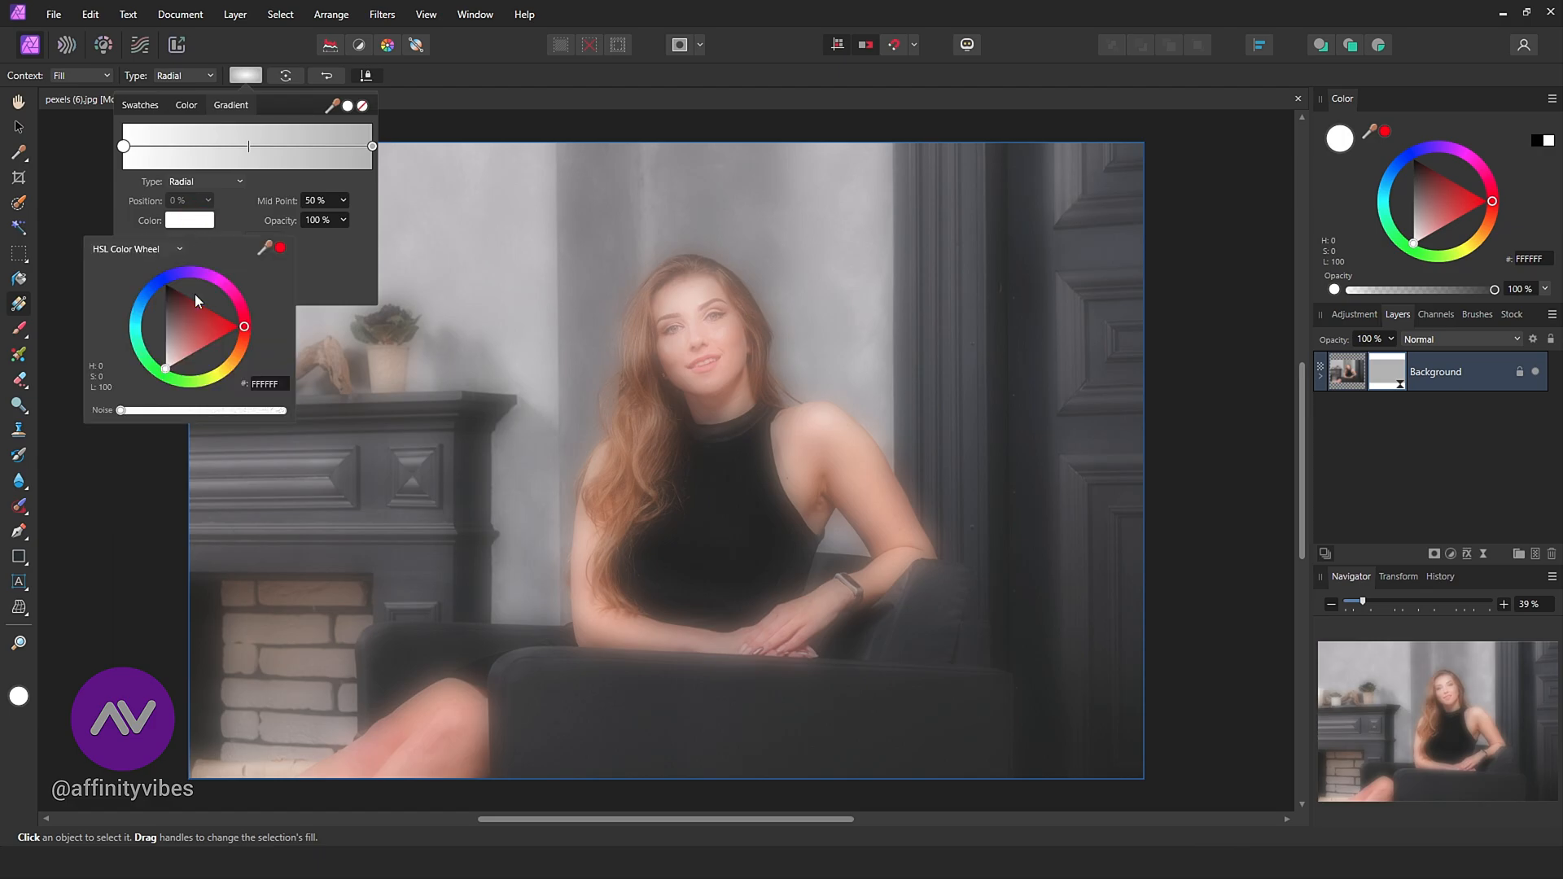
left_click(374, 147)
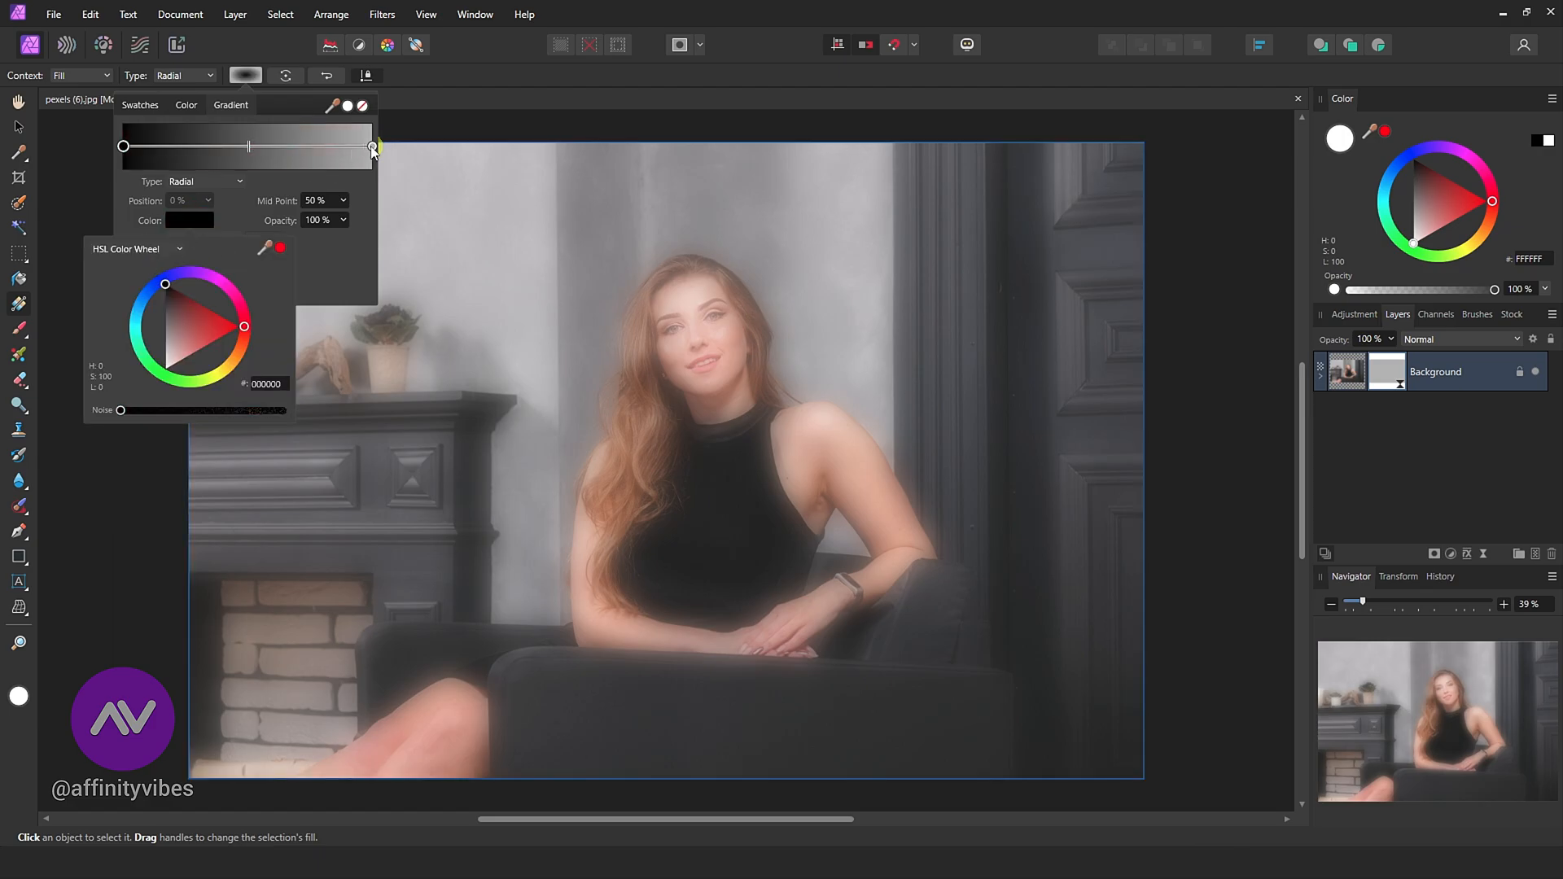
left_click(372, 147)
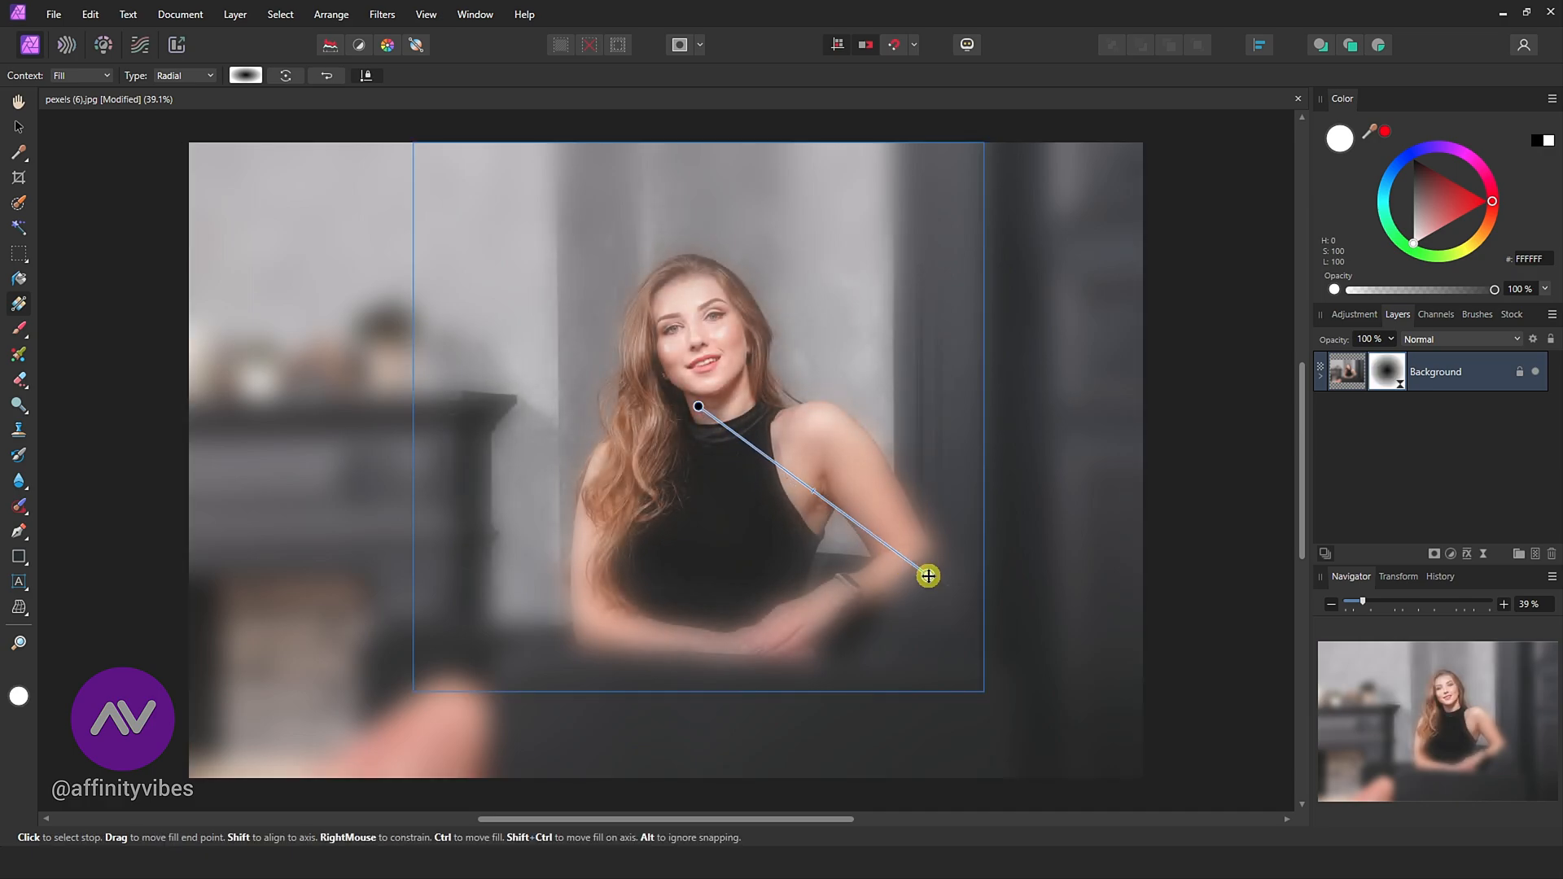
left_click(18, 102)
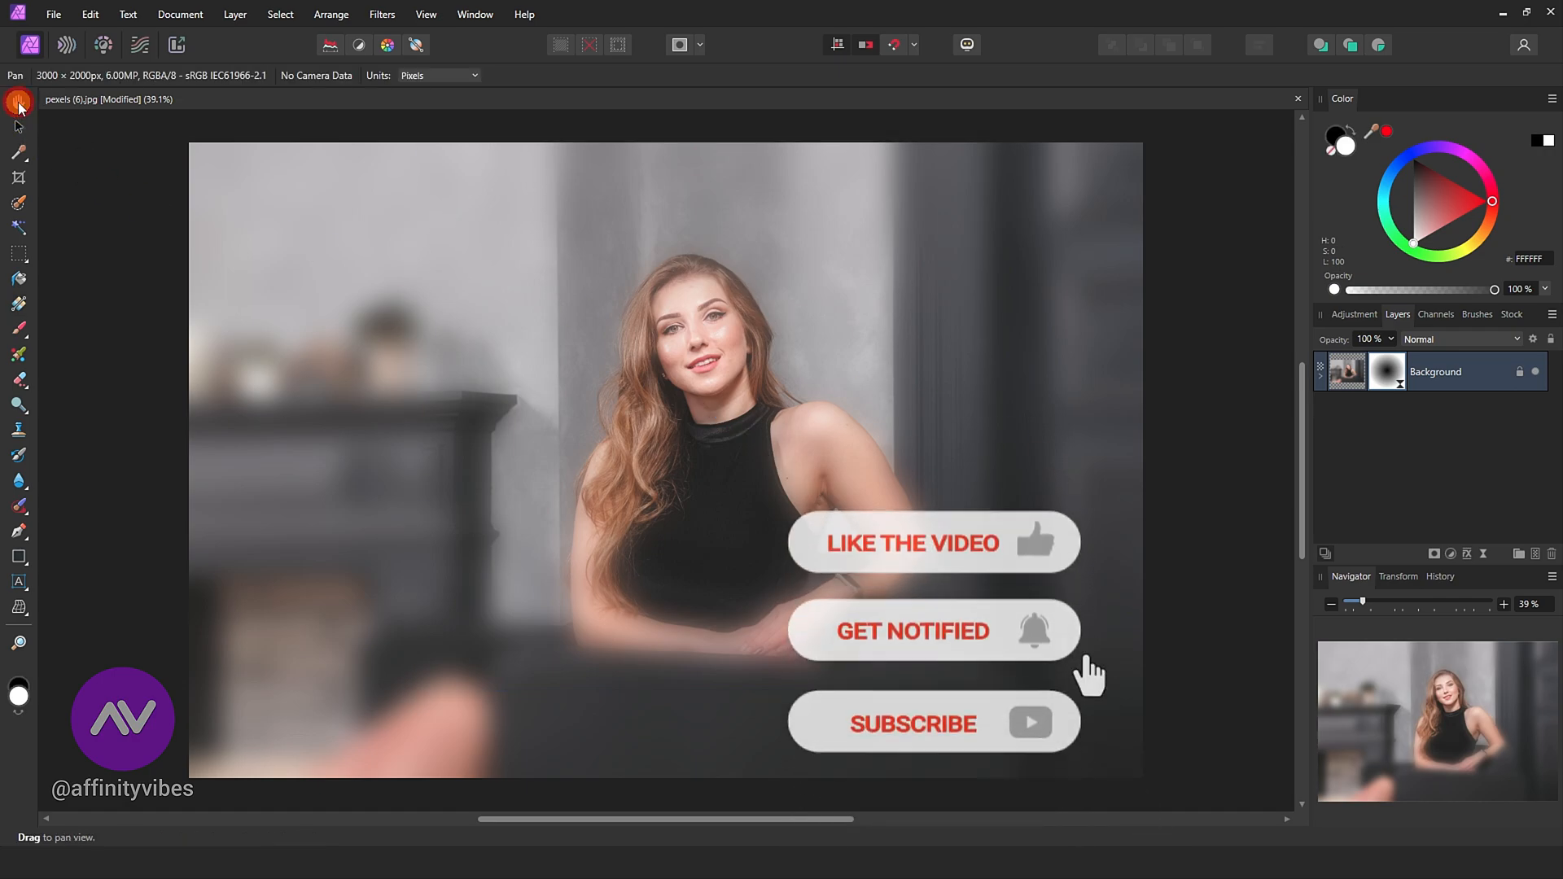